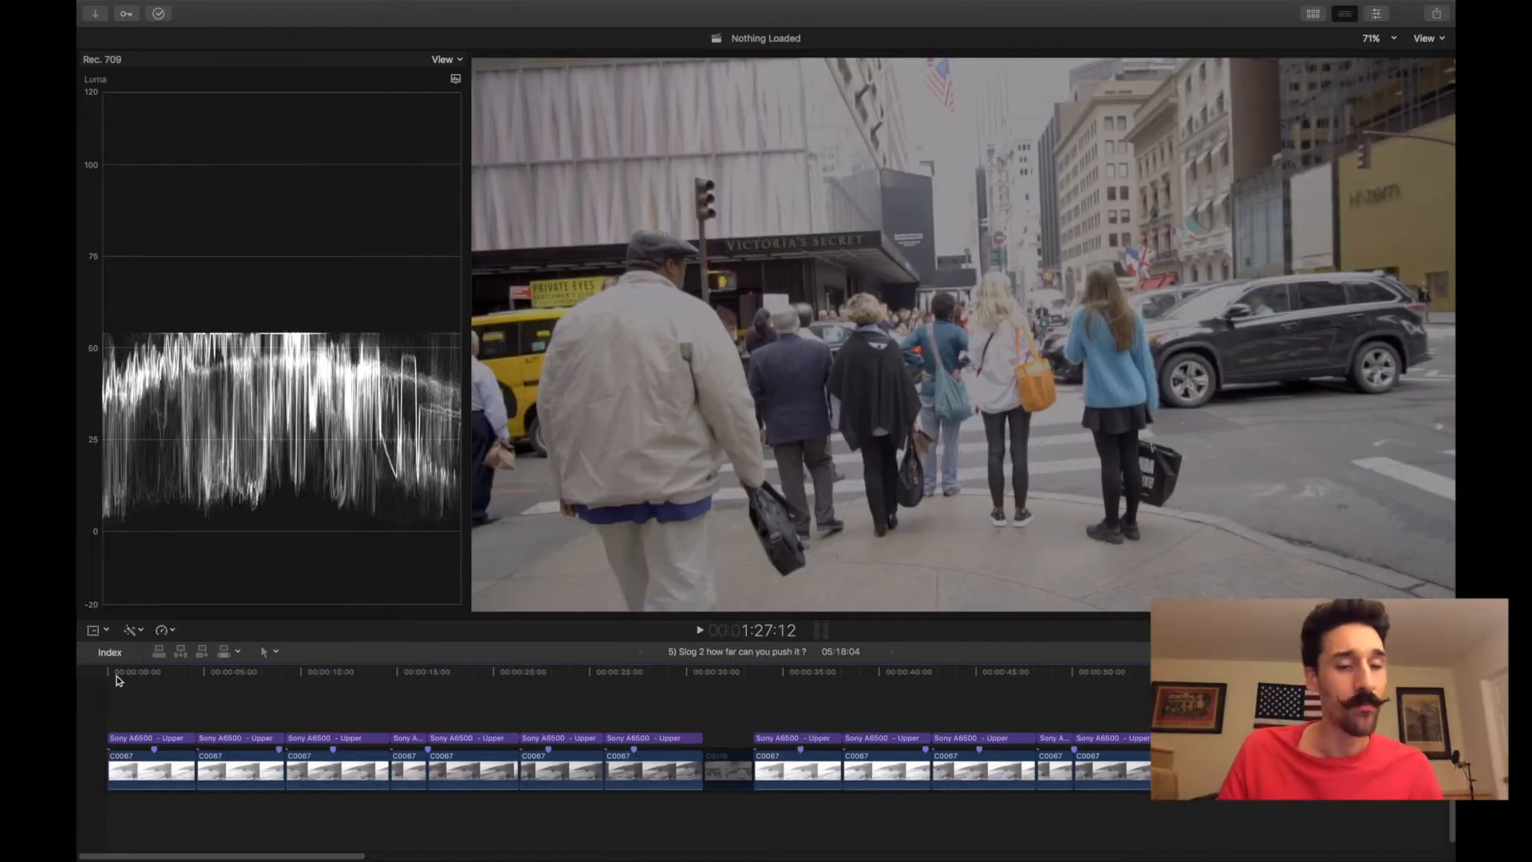
- Return the playhead to 00:00:00 so the first S-Log2 beach clip shows in the viewer and luma waveform
{"action": "left_click", "coordinate": [121, 677]}
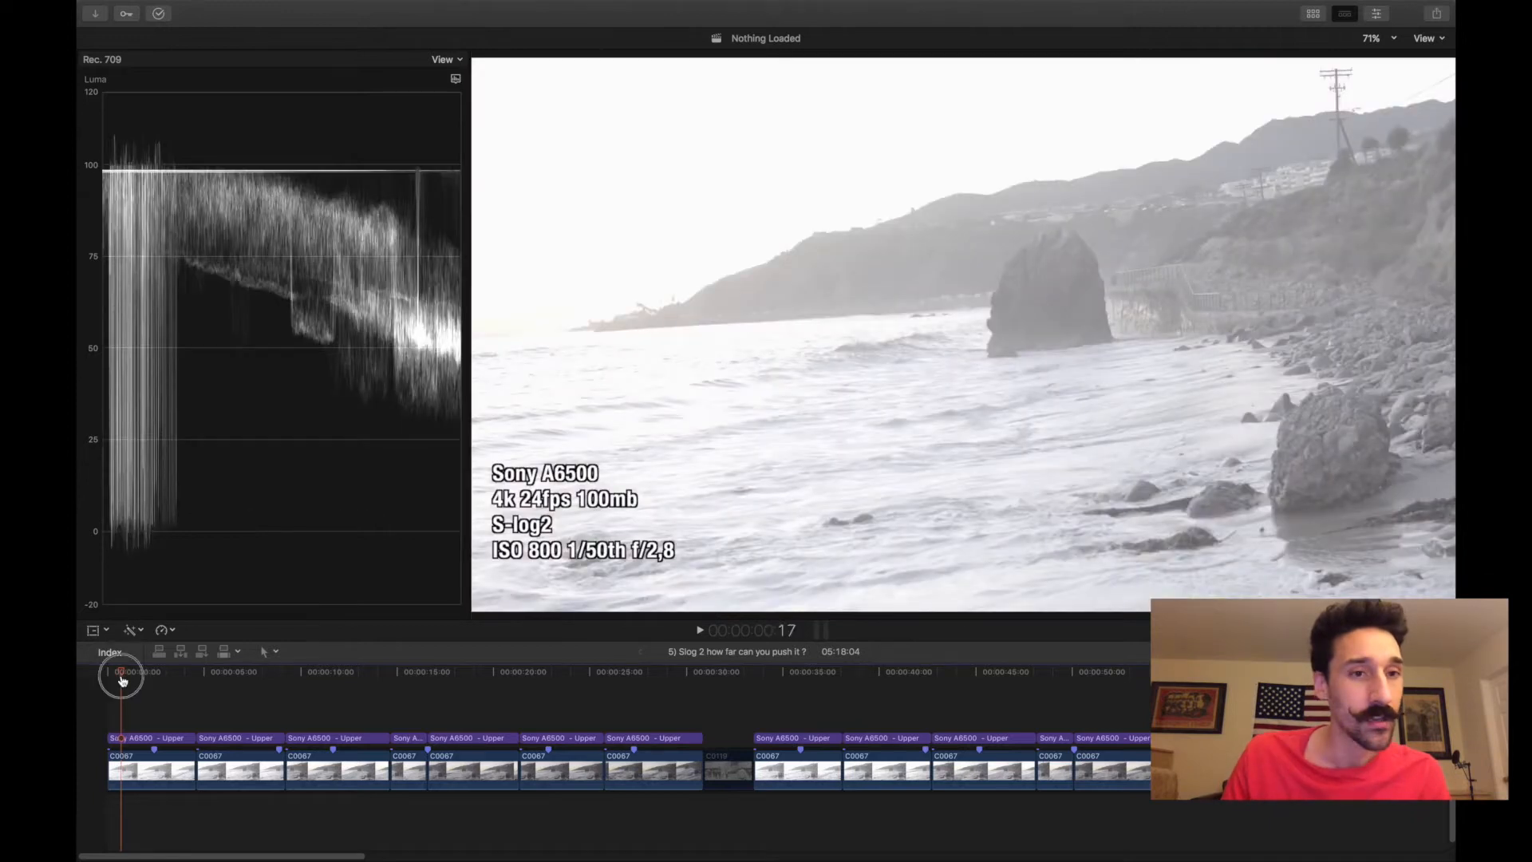